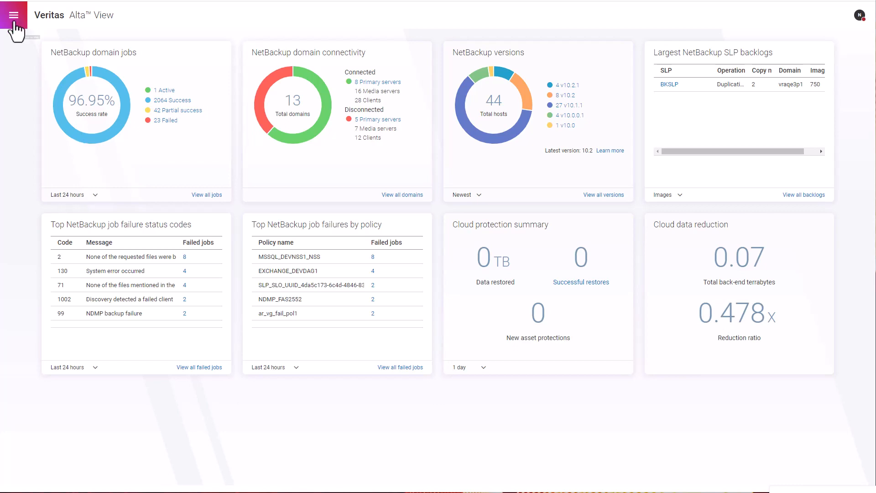
Show the Veritas Alta Backup as a Service page list from the main navigation.
click(14, 15)
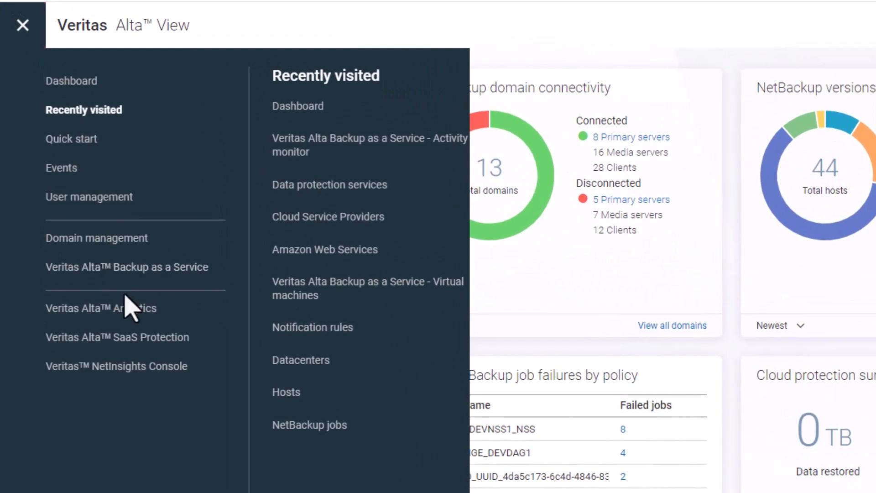
click(128, 266)
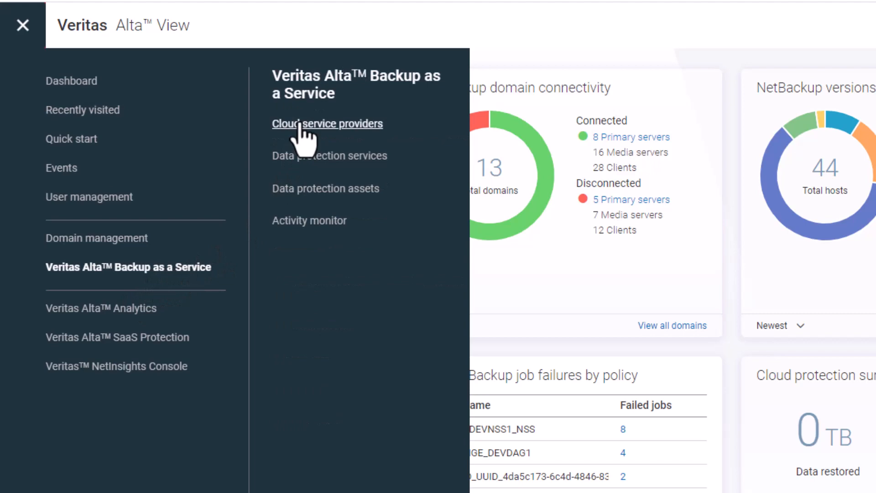
mouse_move(168, 285)
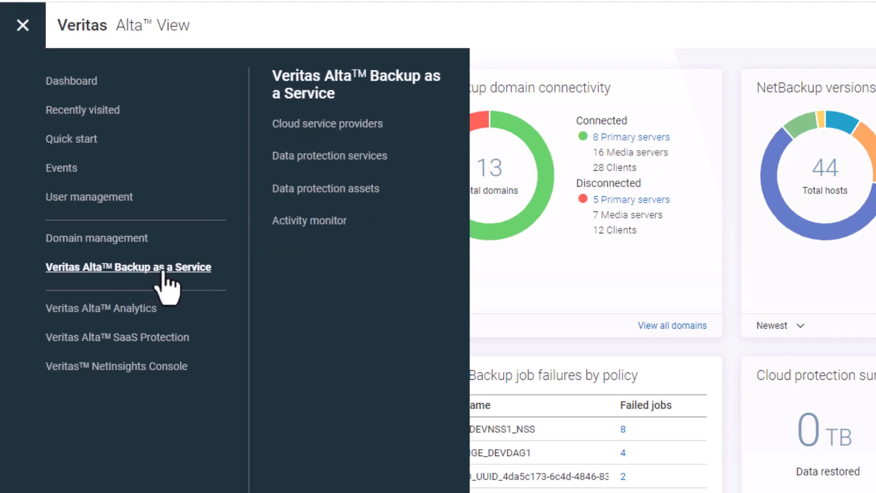
click(22, 25)
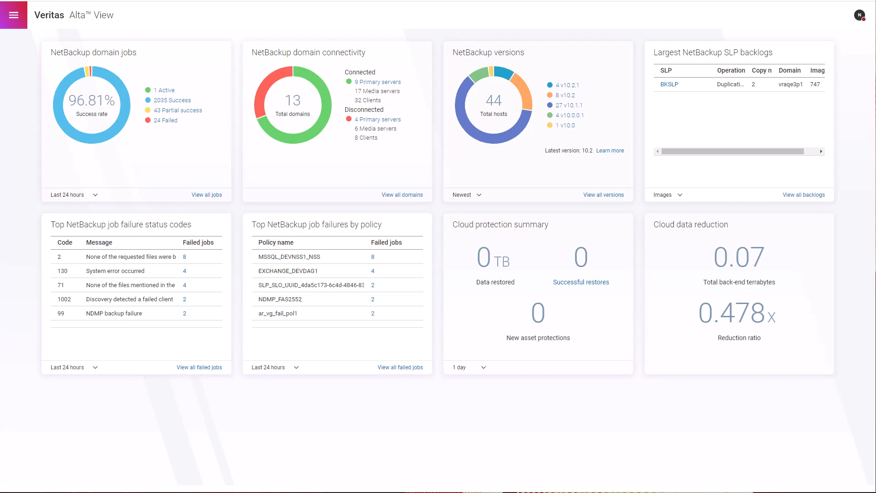
In User management review the Roles and Users lists and start the Add users form.
click(14, 15)
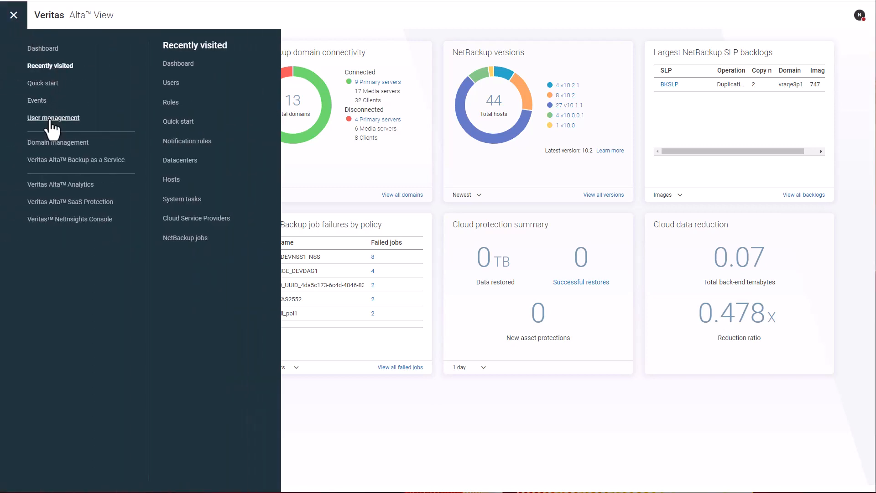
click(53, 118)
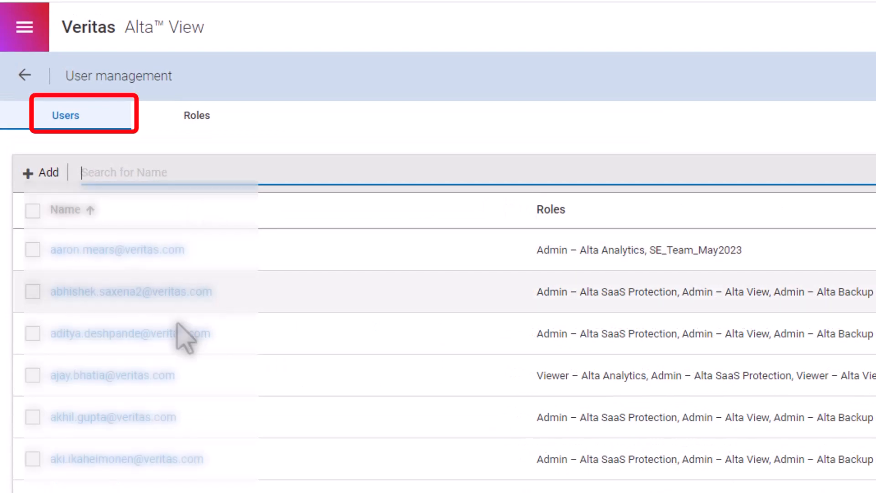
click(197, 115)
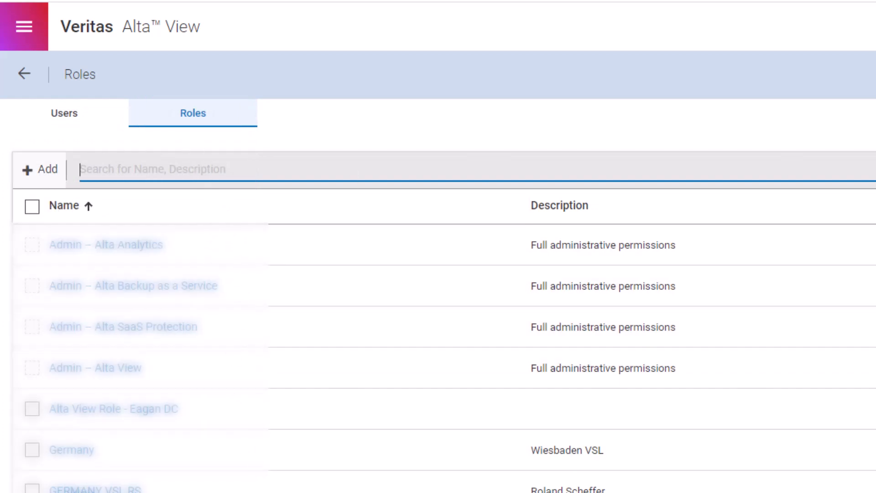
click(64, 113)
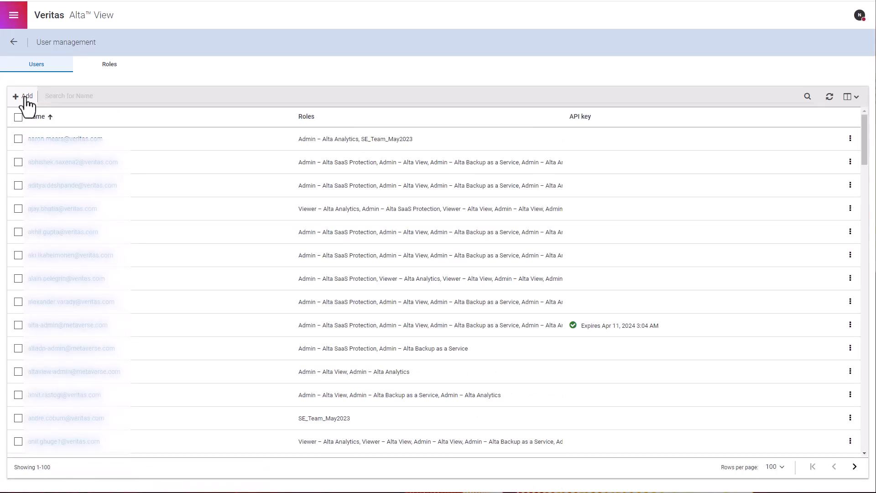
click(24, 96)
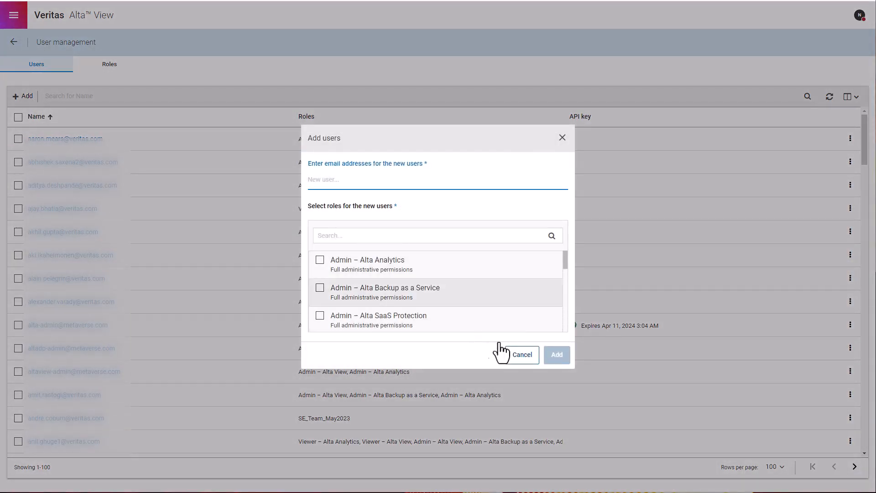
mouse_move(521, 354)
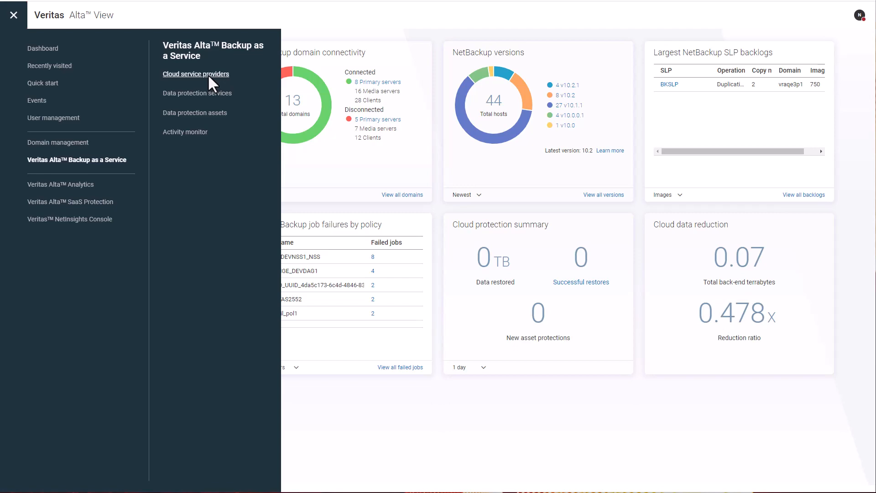
View Cloud service providers, start an Amazon Web Services configuration and leave it unsaved.
click(195, 73)
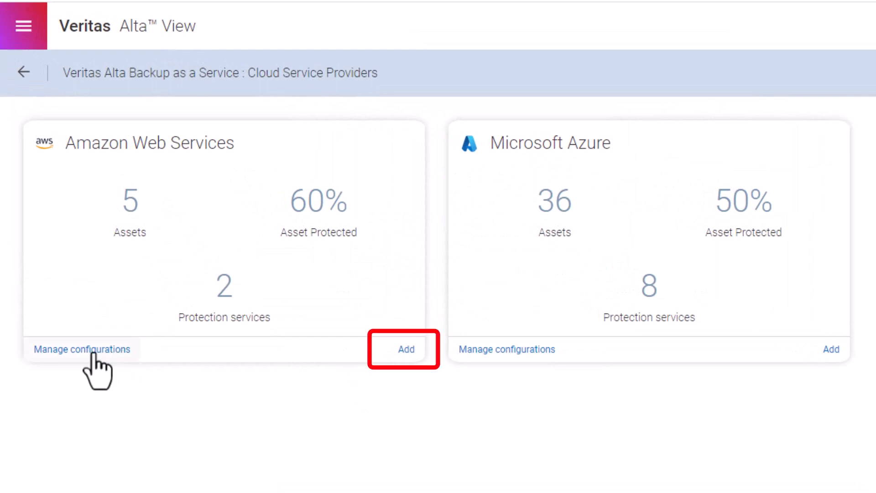
mouse_move(127, 368)
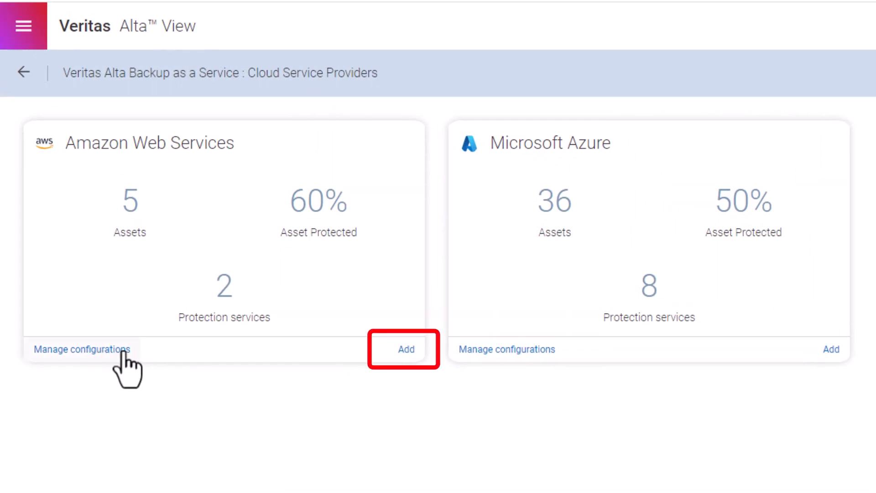
click(405, 349)
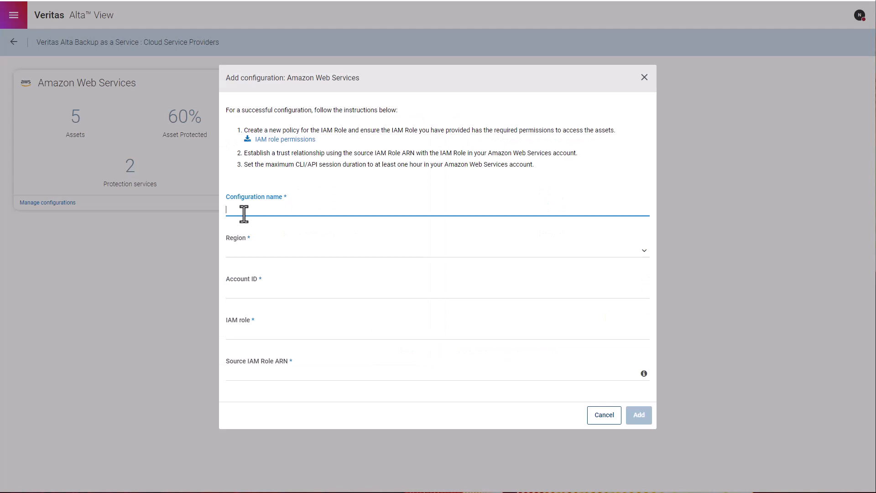
mouse_move(639, 415)
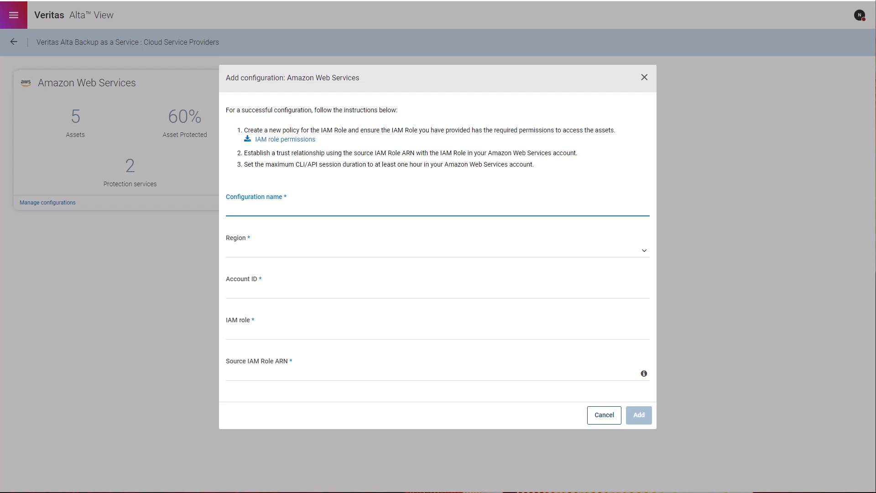
click(14, 15)
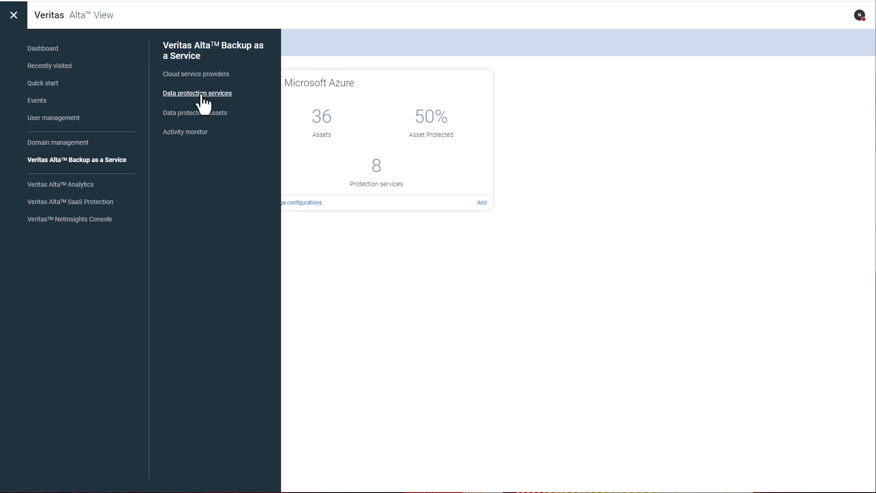
View Data protection services and check Manage access for the Business Critical service level.
click(197, 93)
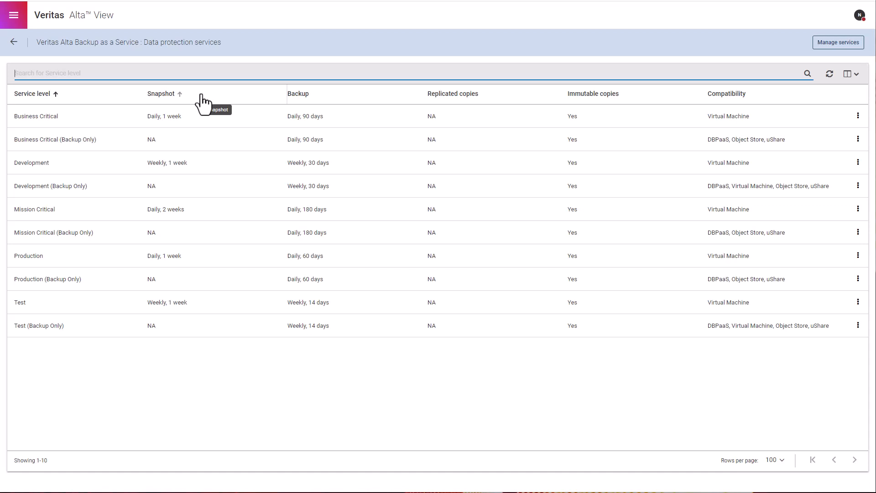
scroll(up, 3)
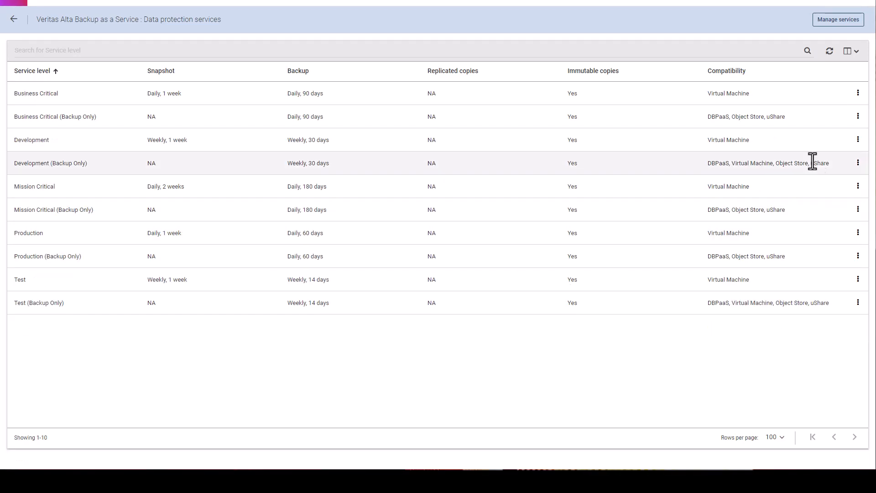
click(858, 93)
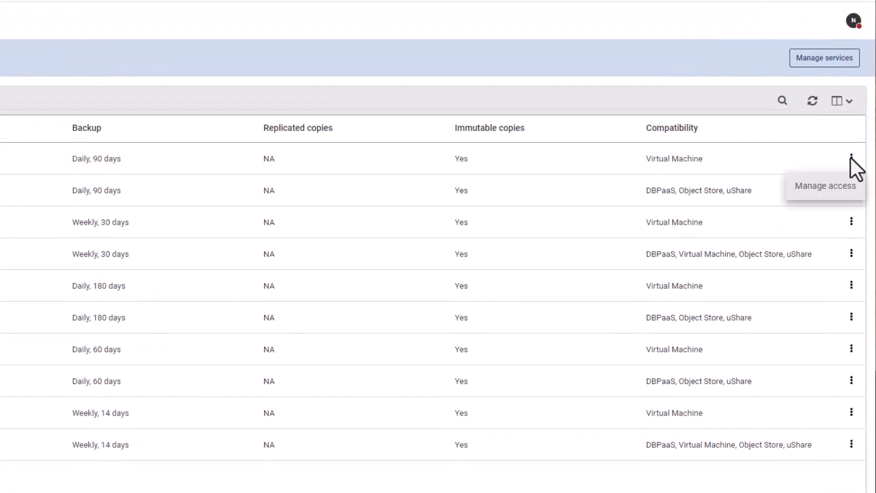
click(824, 185)
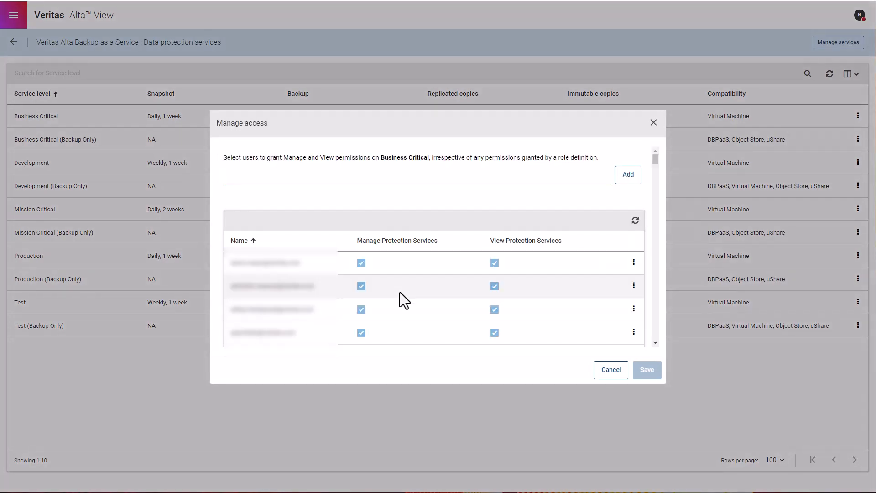
click(14, 15)
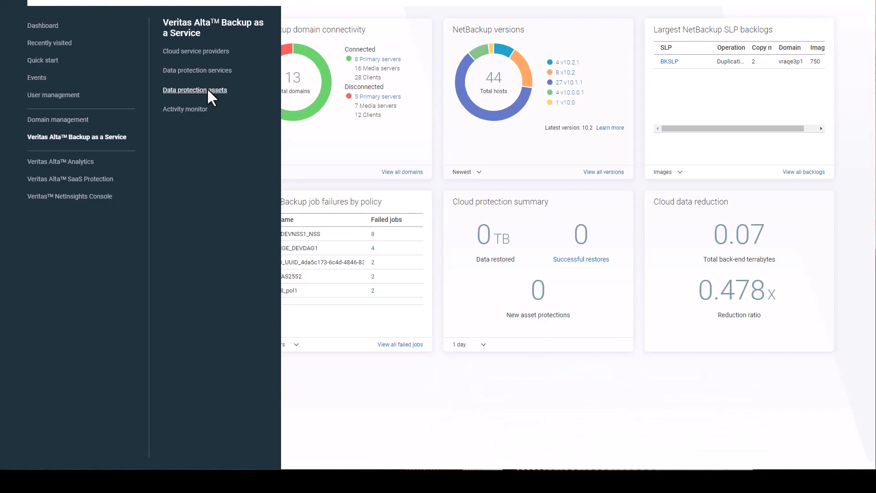
Browse Data protection assets: PaaS, Universal shares and Object store lists.
click(195, 90)
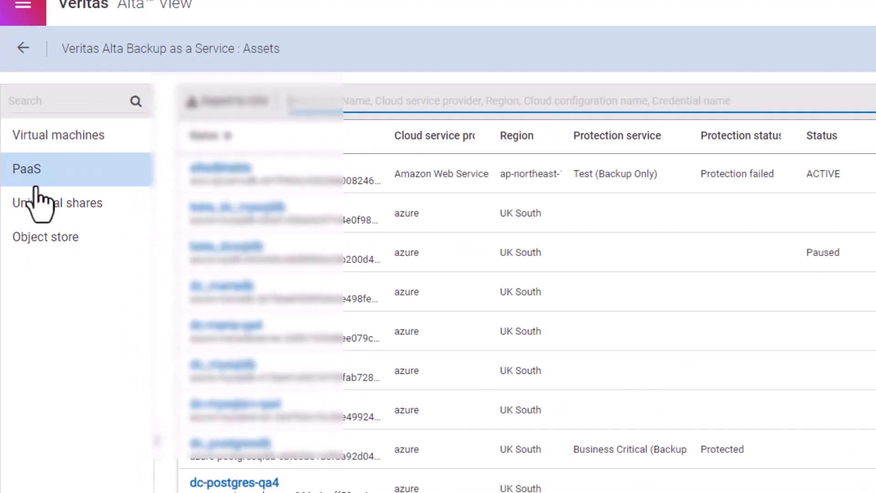
click(57, 203)
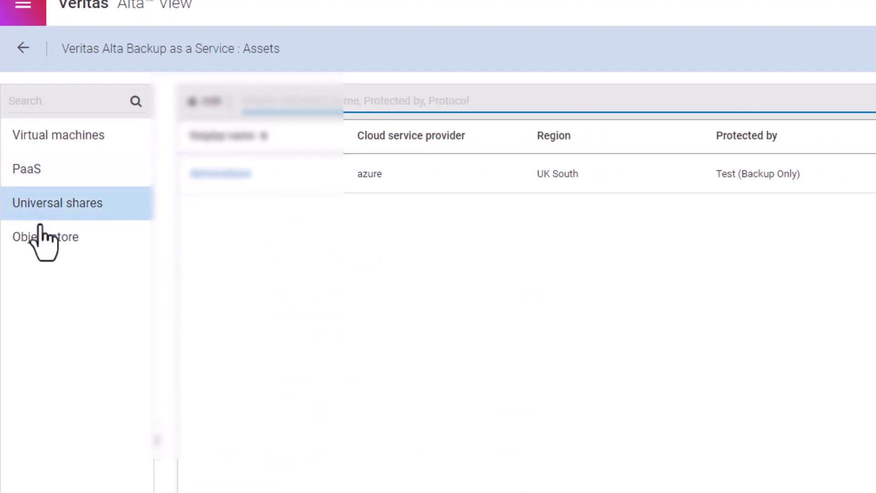
click(46, 236)
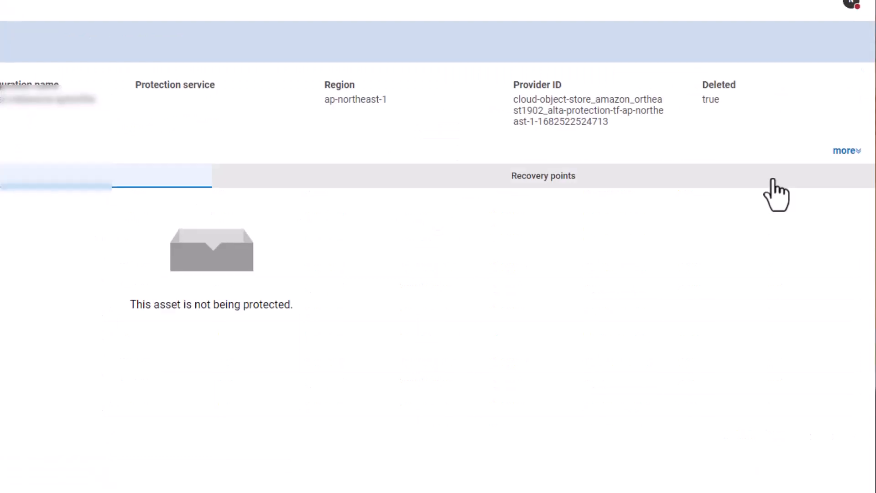
Expand the object store asset's additional attributes, then go to the Activity monitor job list.
click(845, 151)
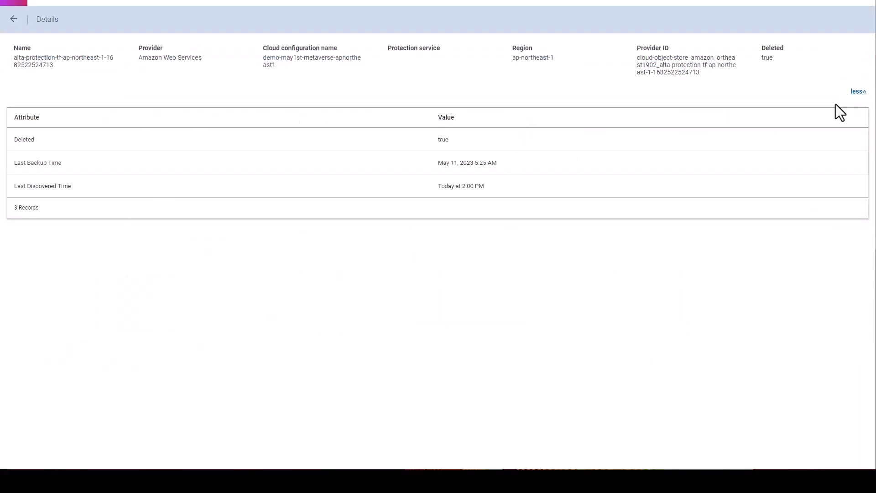
click(13, 18)
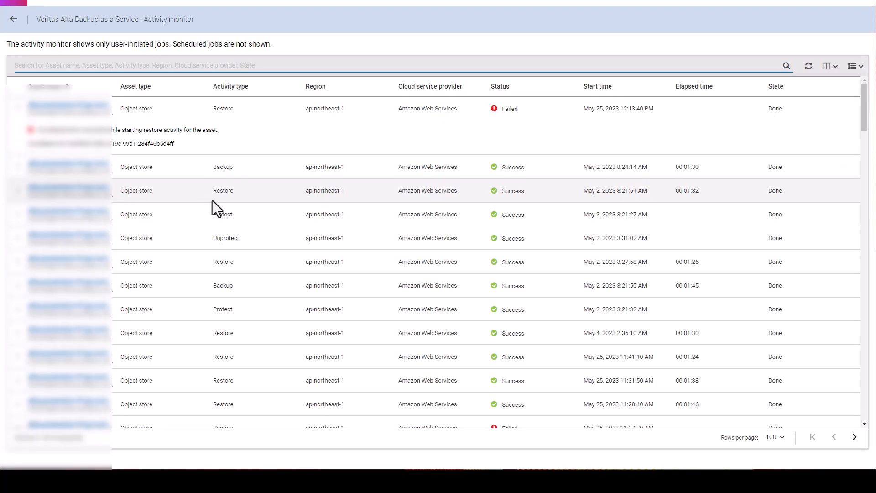